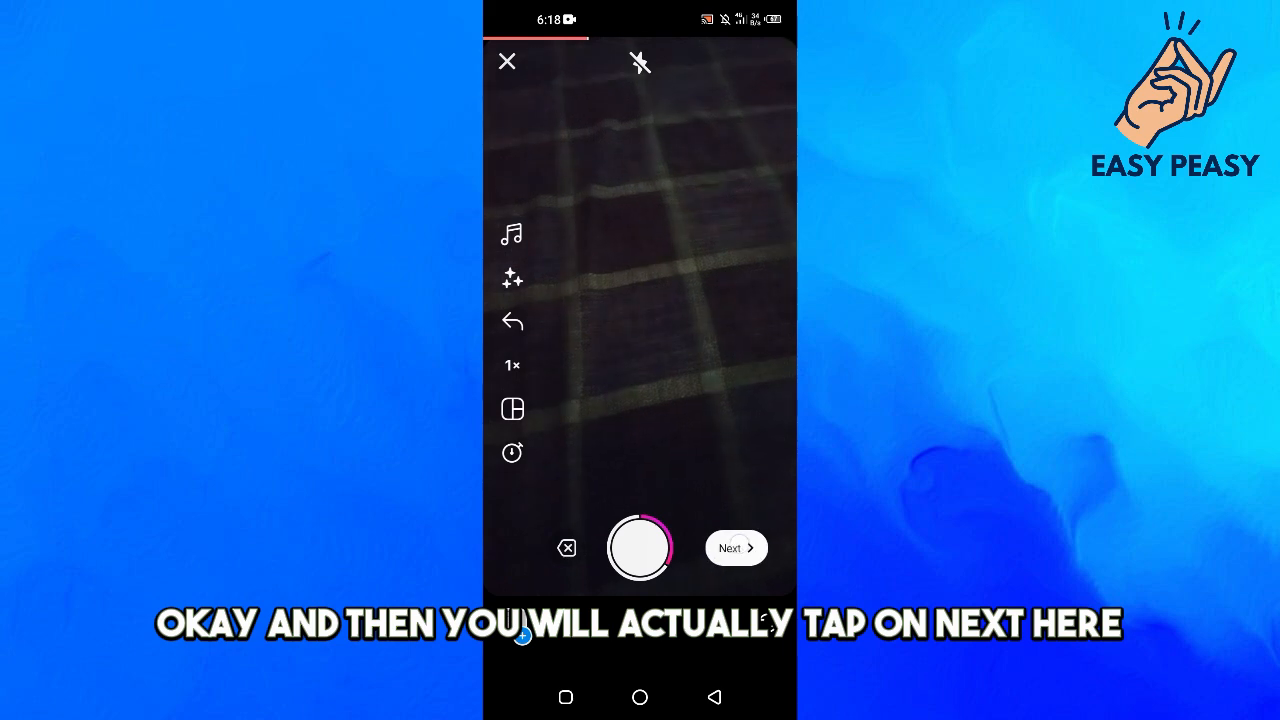
Finish the recording and open the presentation clip in the story editor
{"action": "left_click", "coordinate": [736, 548]}
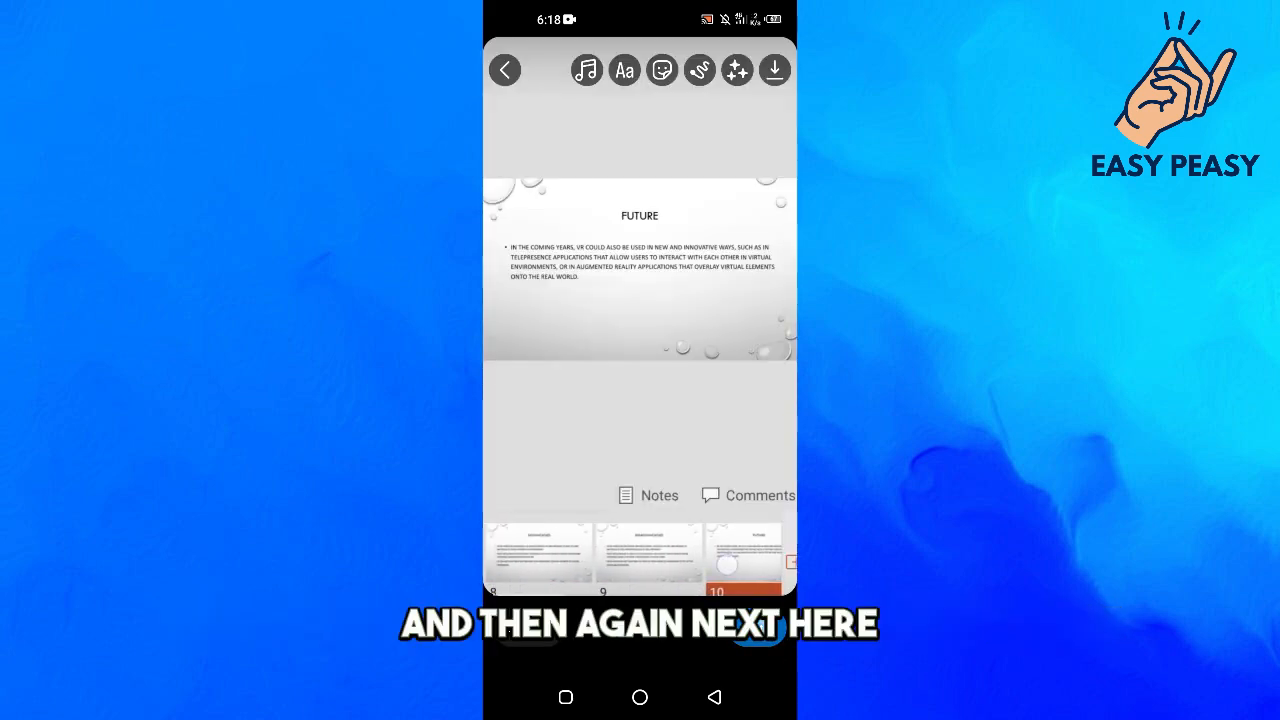